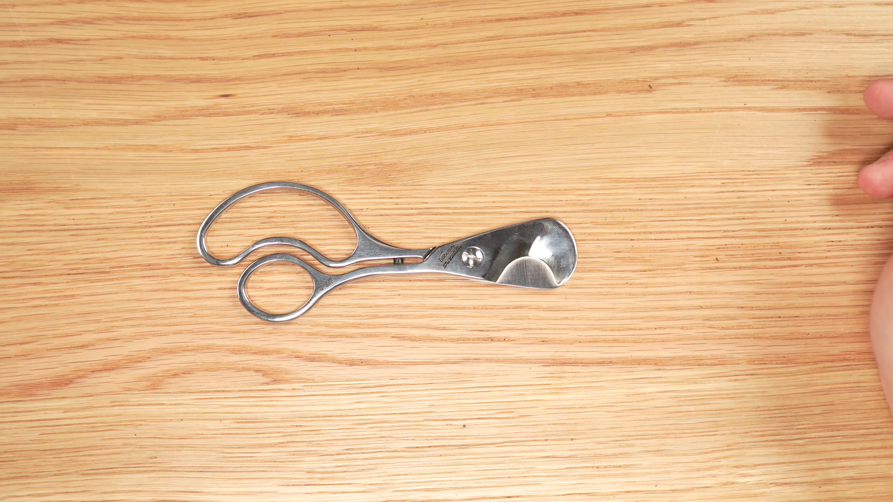
mouse_move(769, 228)
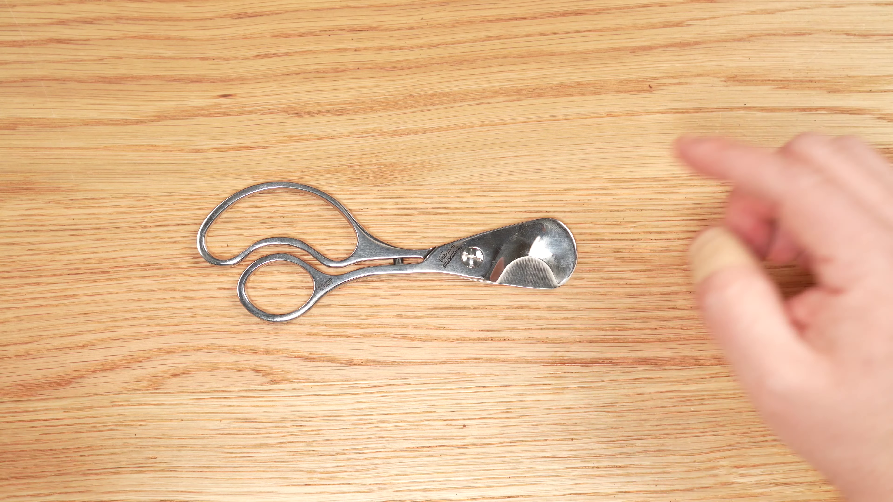